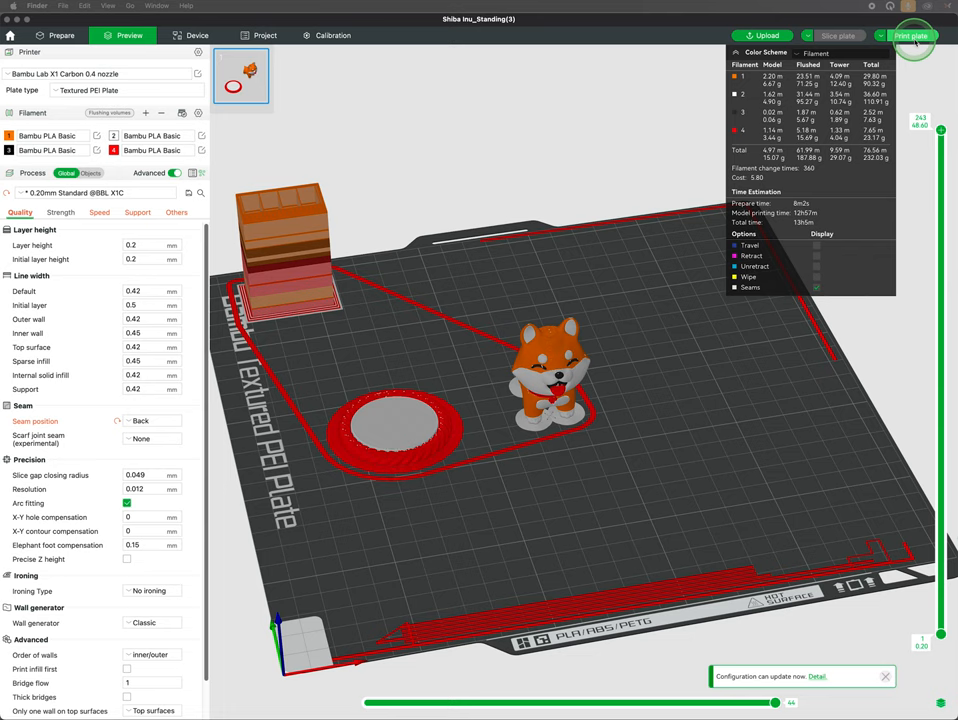
- Send the sliced Shiba Inu plate to the X1 Carbon via Print plate
click(911, 35)
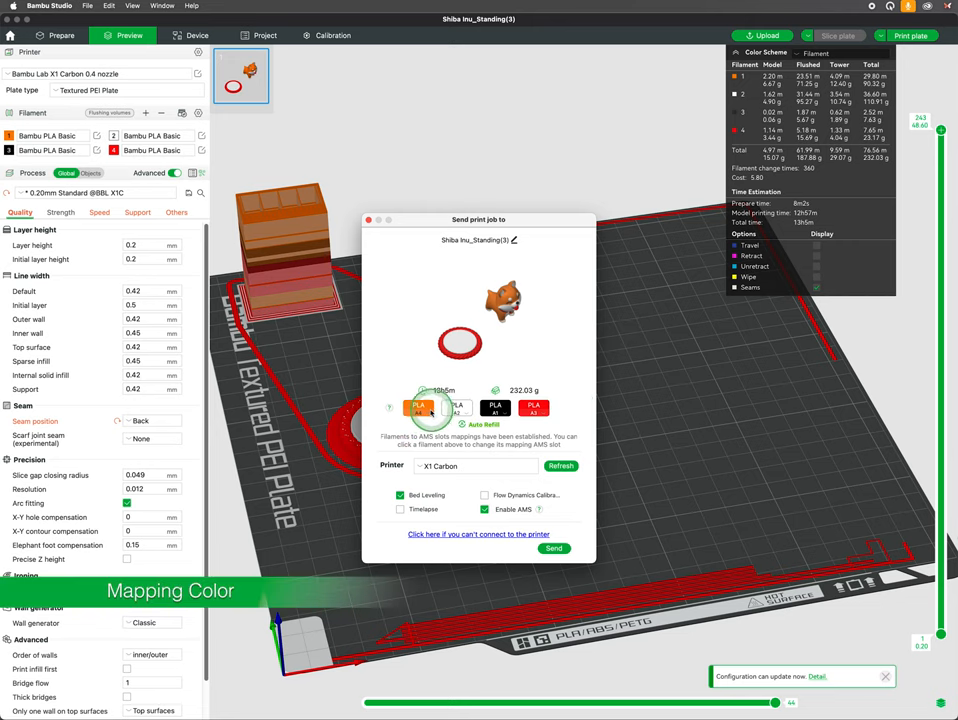
click(535, 407)
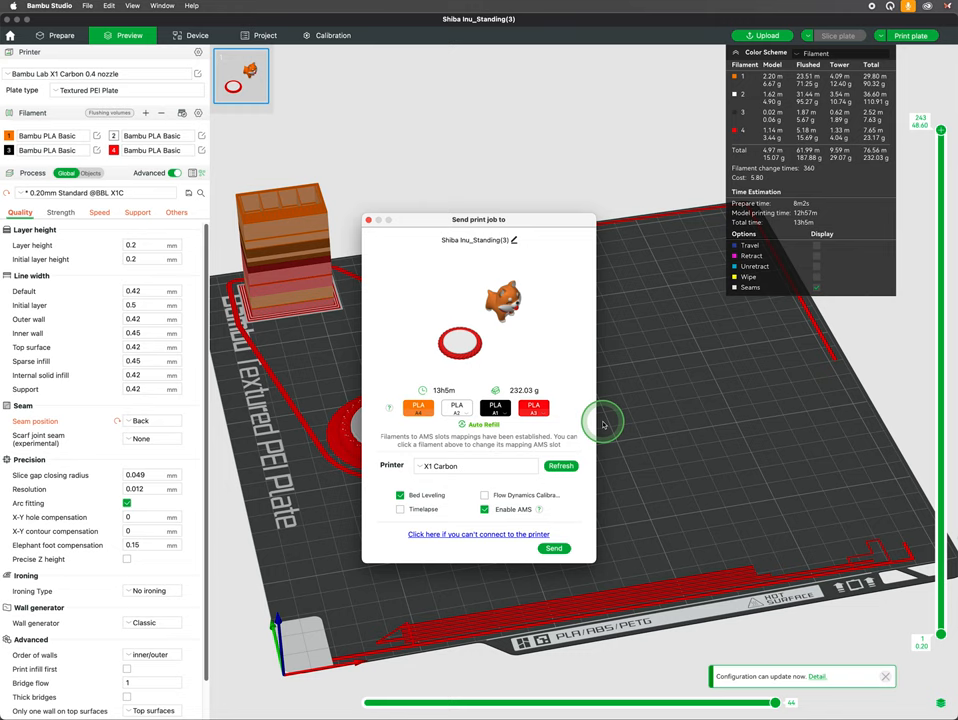
mouse_move(565, 433)
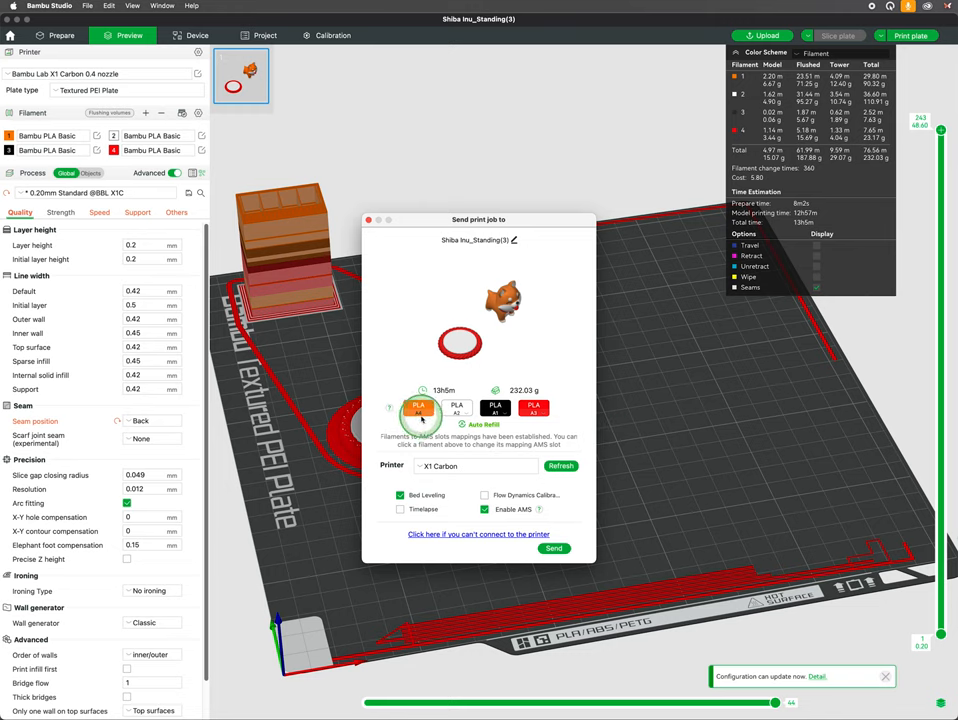
click(418, 409)
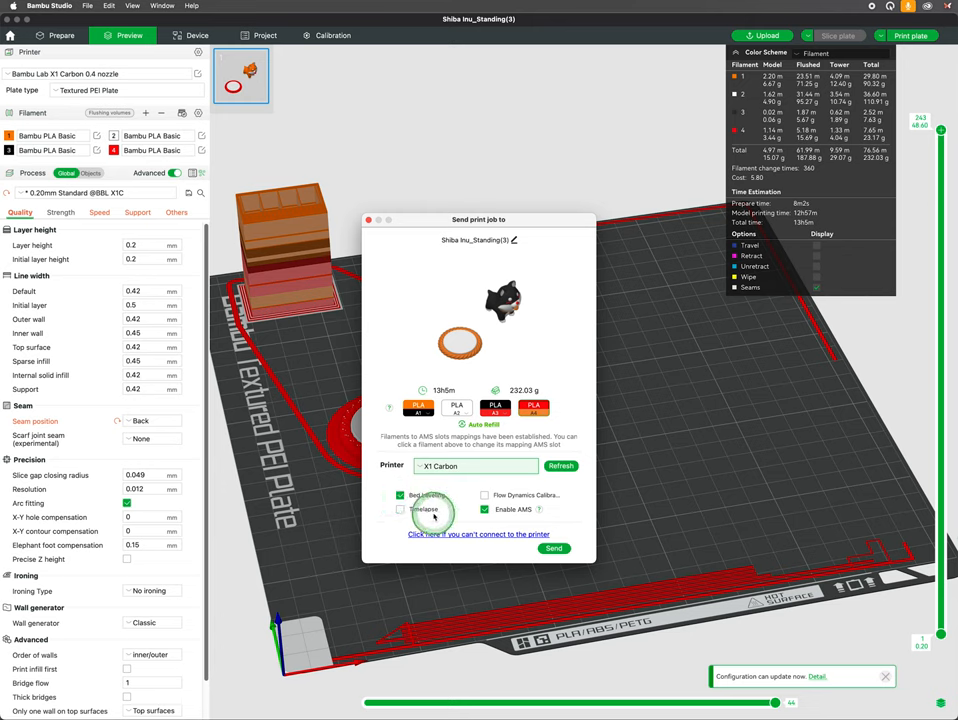
click(484, 510)
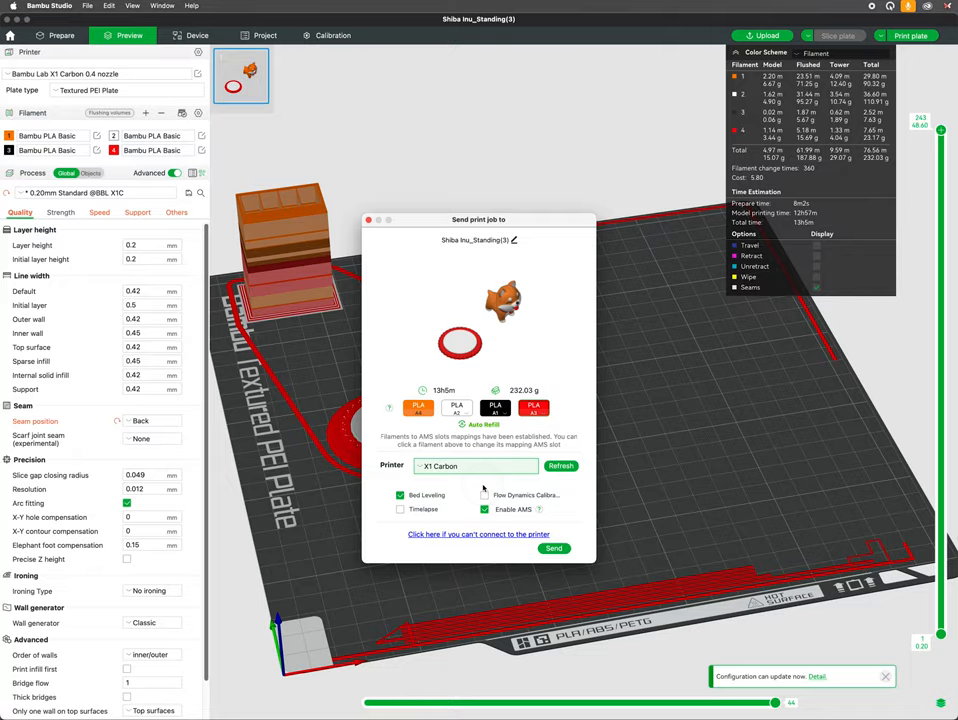
click(554, 548)
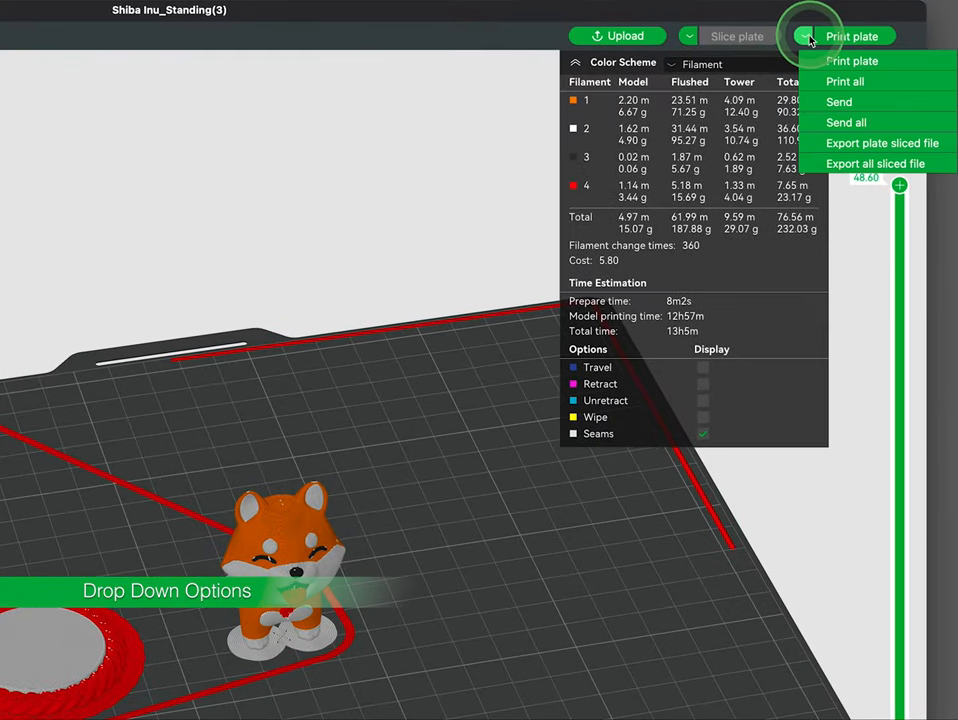
mouse_move(875, 263)
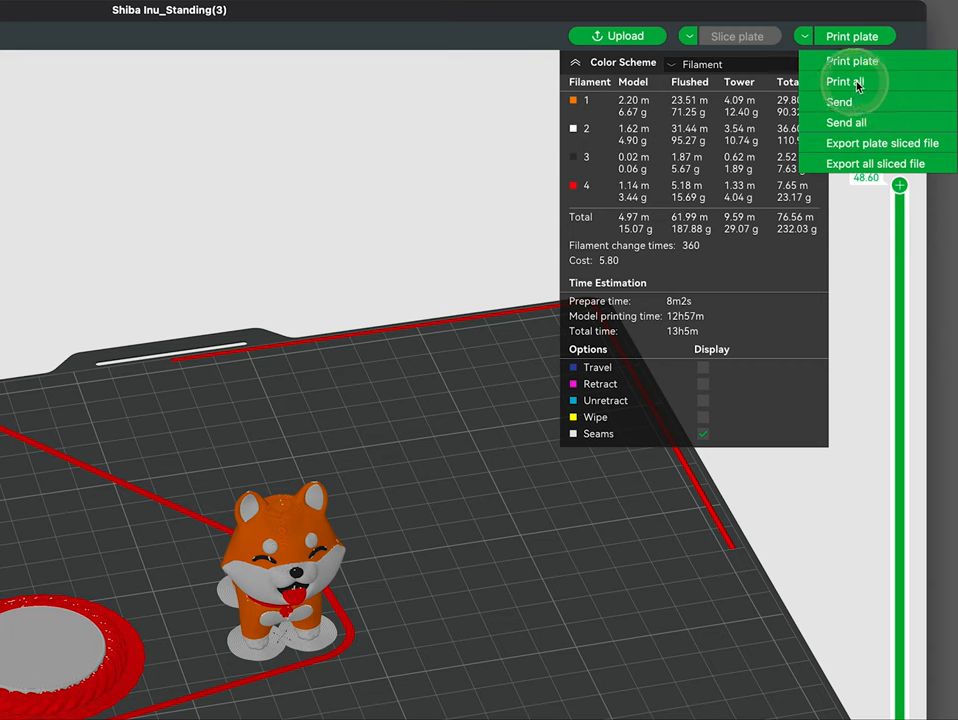
mouse_move(928, 87)
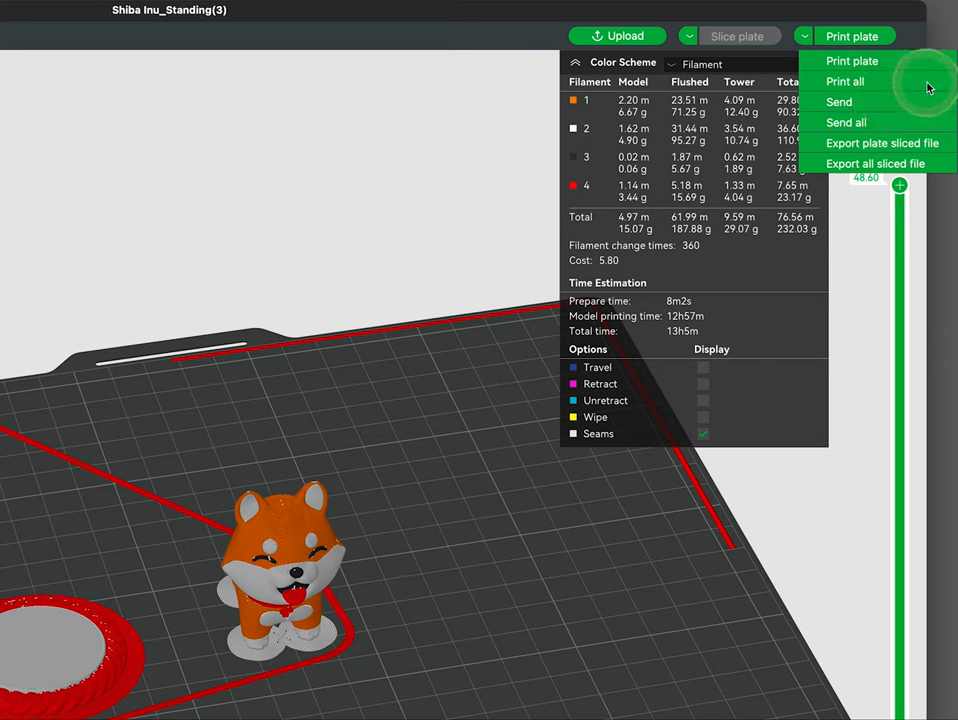
mouse_move(838, 125)
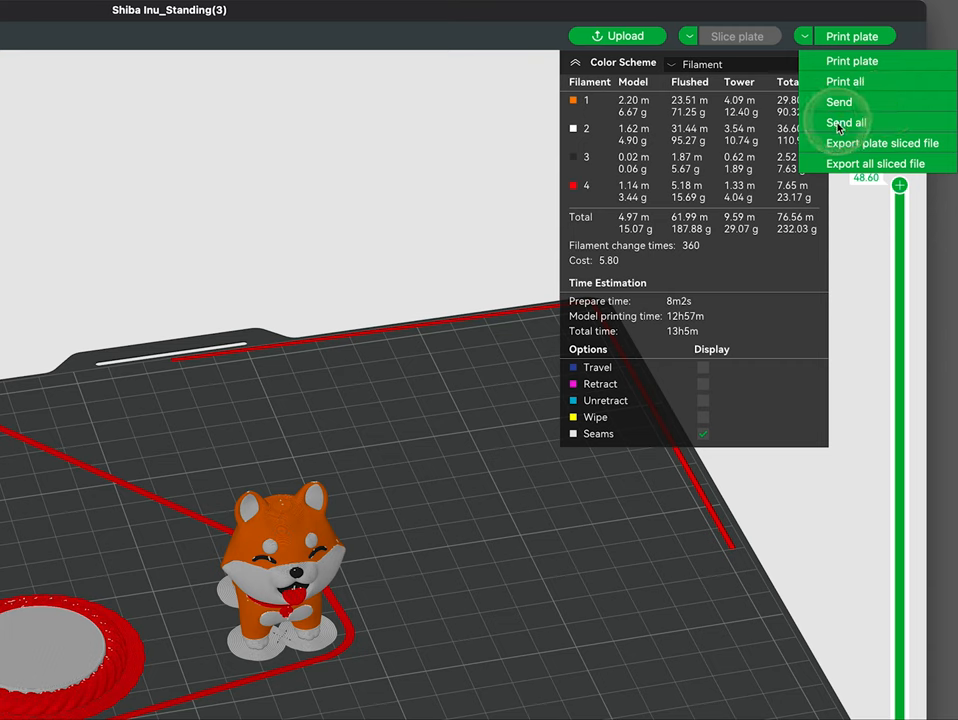
mouse_move(938, 107)
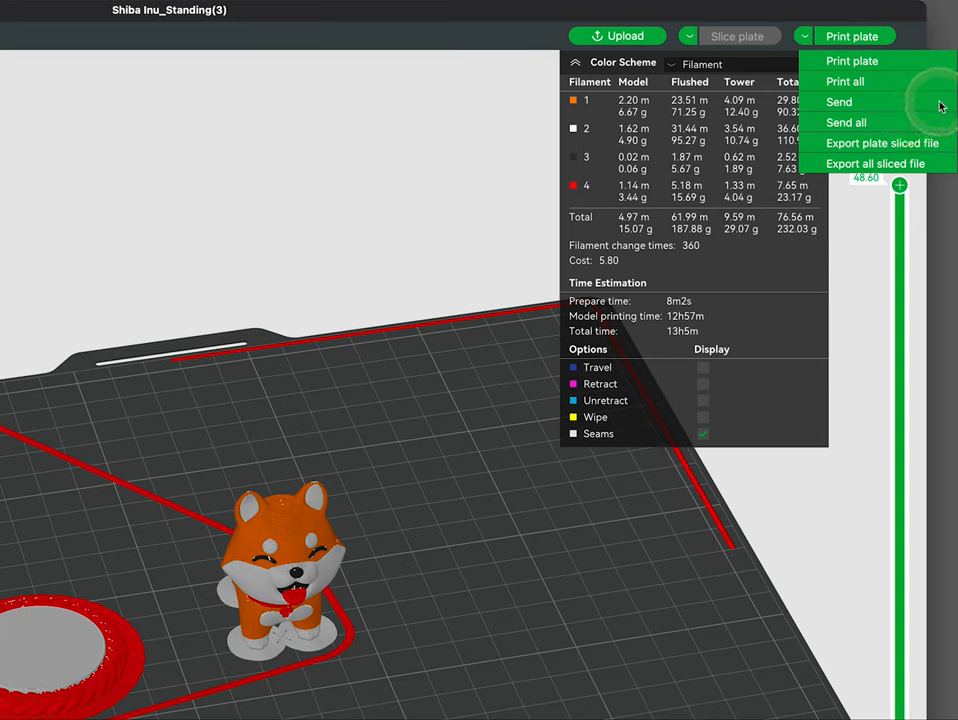